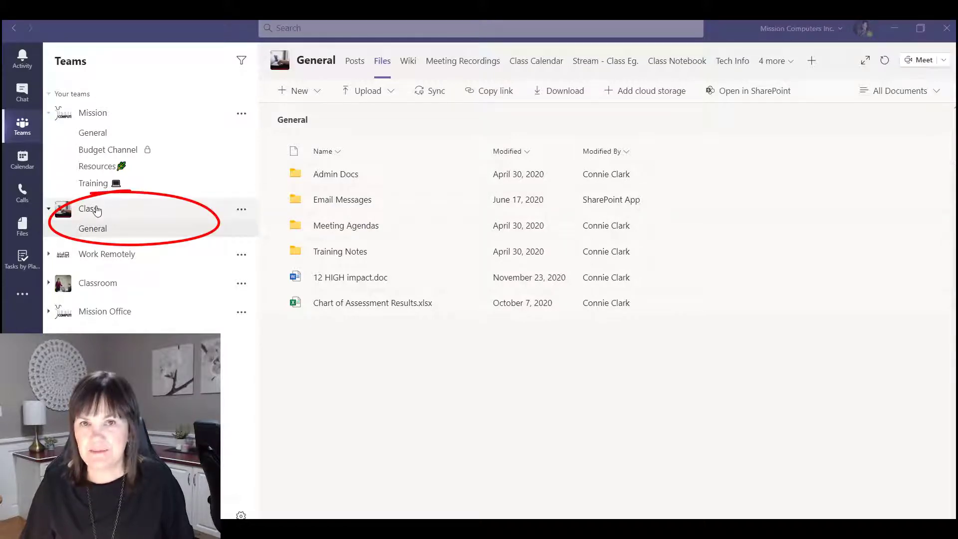
Browse Class General and Mission Training's files, then return to Class General posts.
left_click(93, 228)
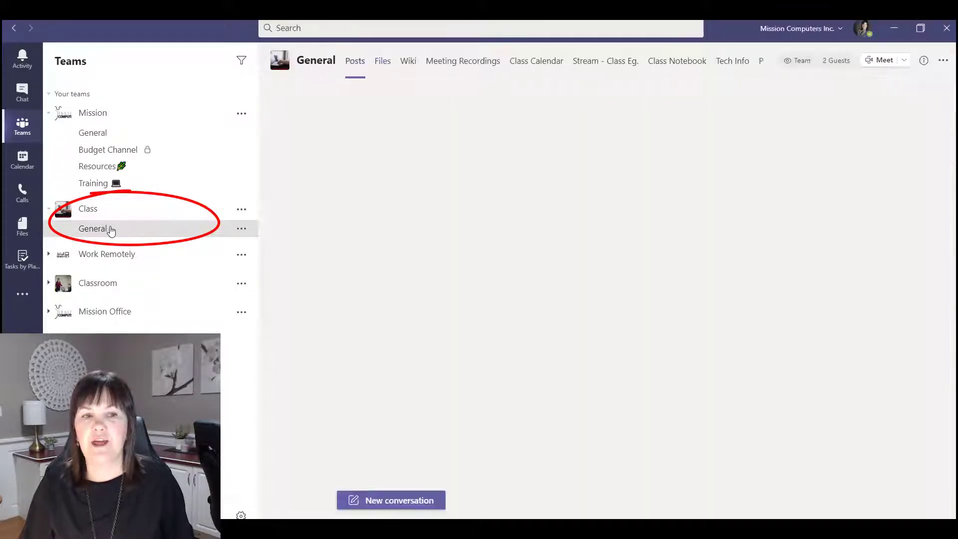
left_click(92, 228)
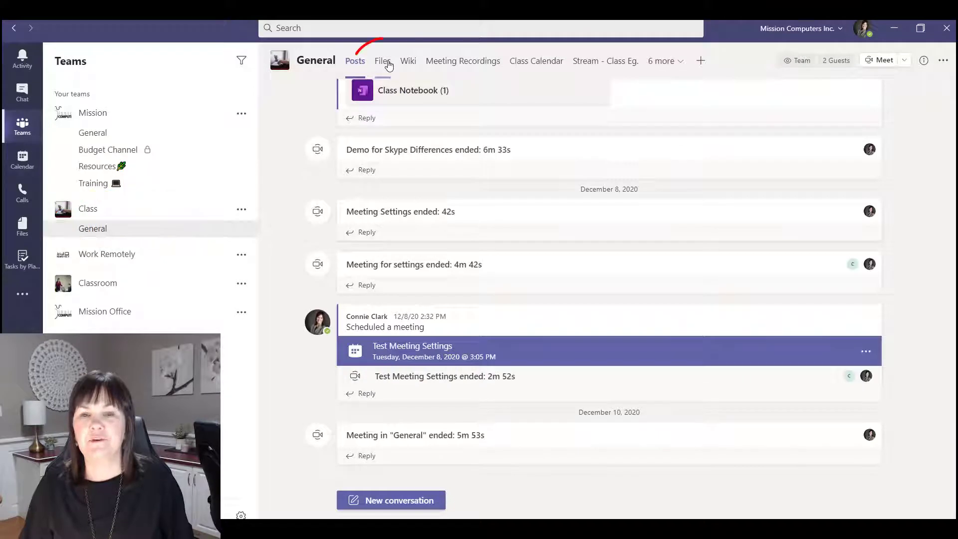
left_click(382, 60)
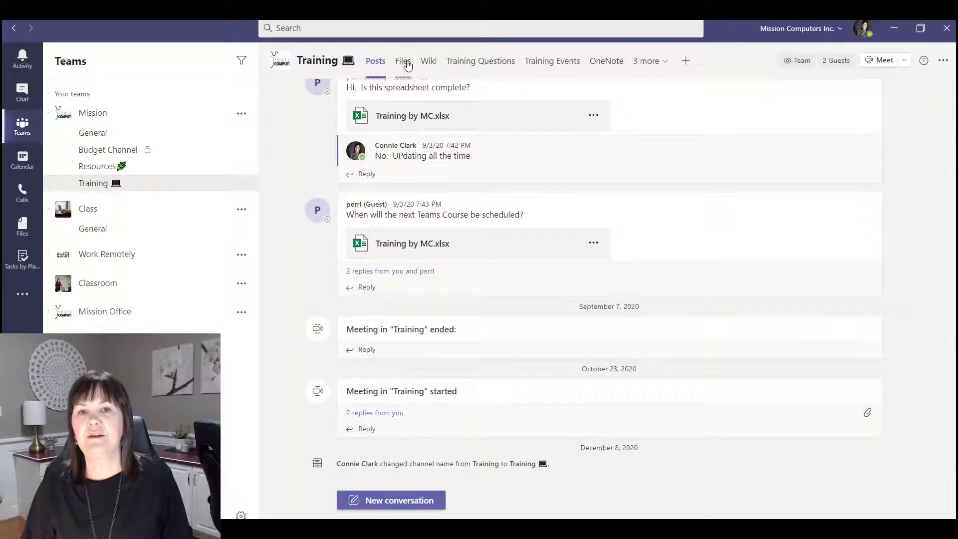
left_click(402, 60)
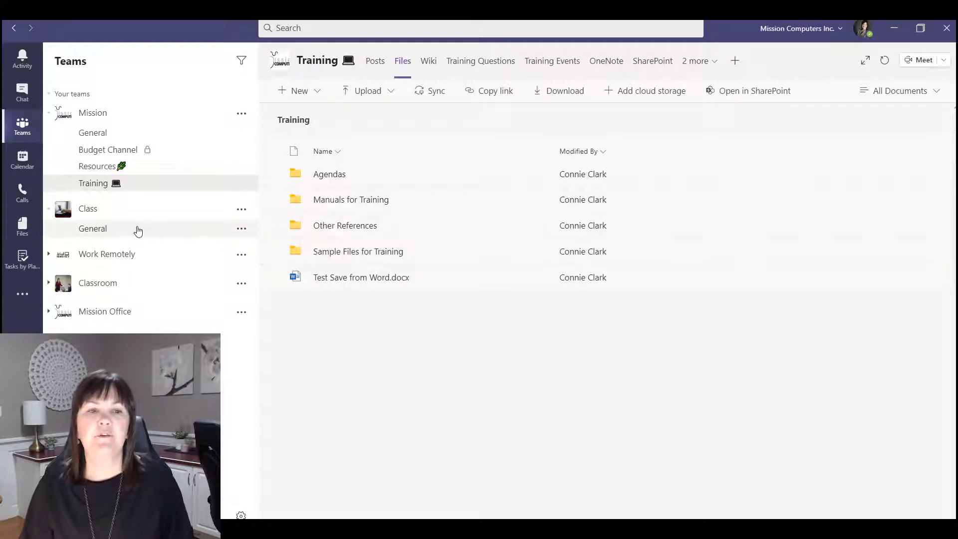
left_click(93, 228)
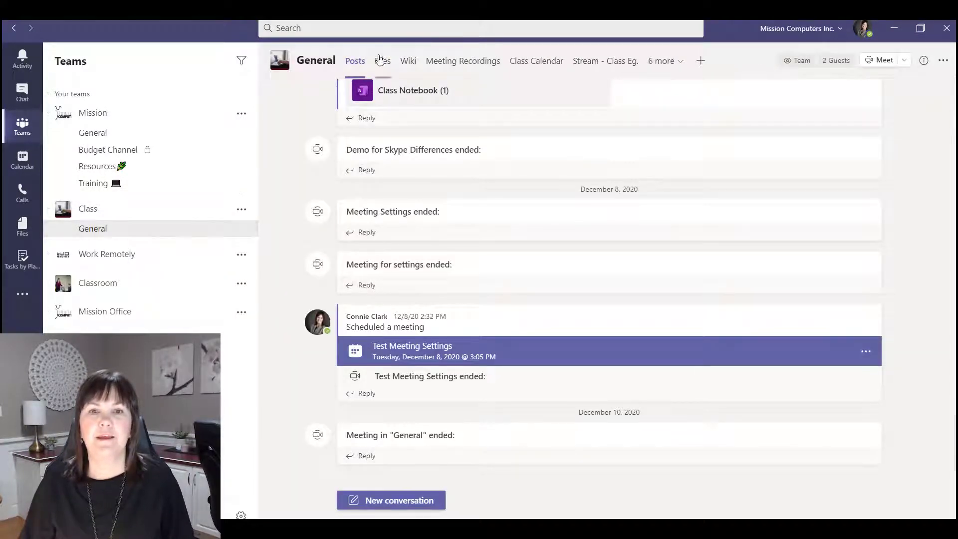
Open Class General's files and show the action menu for Chart of Assessment Results.xlsx.
left_click(382, 60)
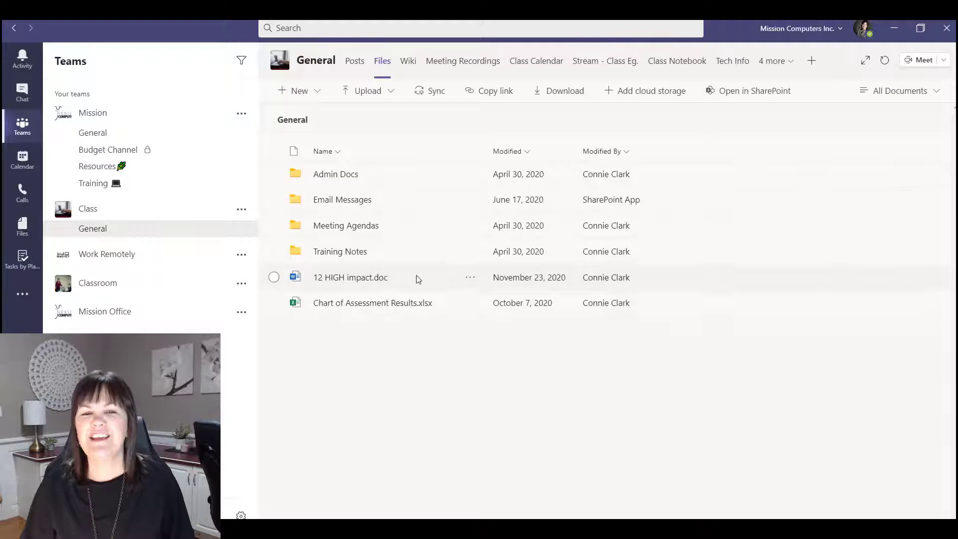
mouse_move(445, 295)
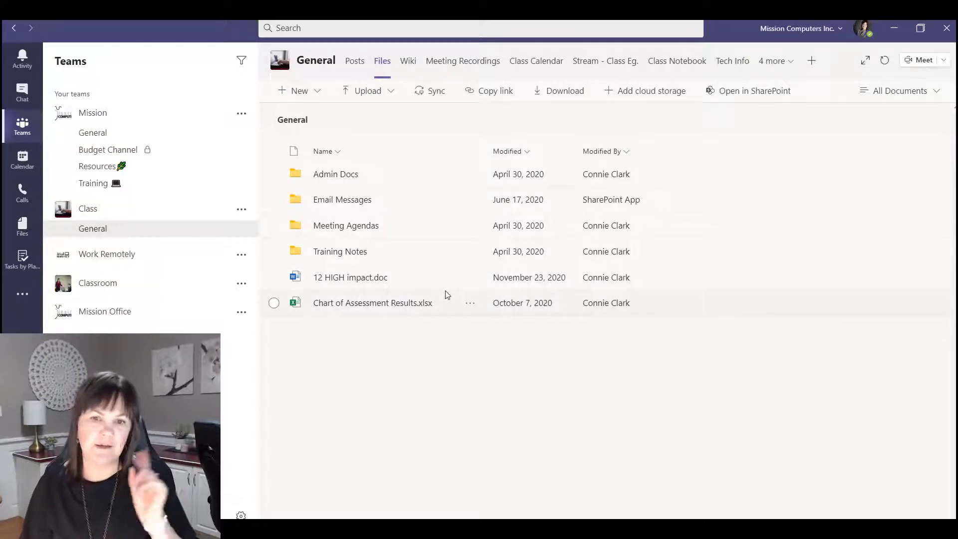
mouse_move(470, 302)
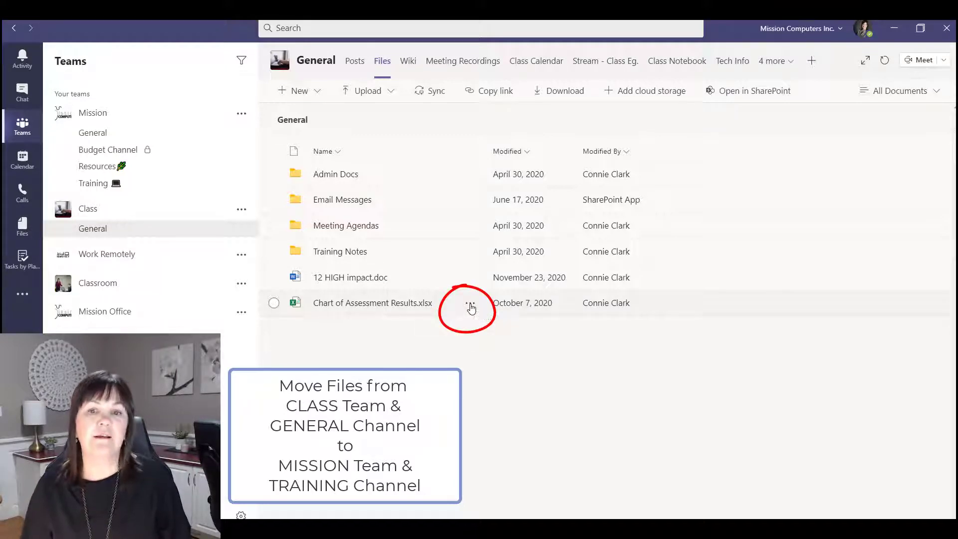
left_click(469, 302)
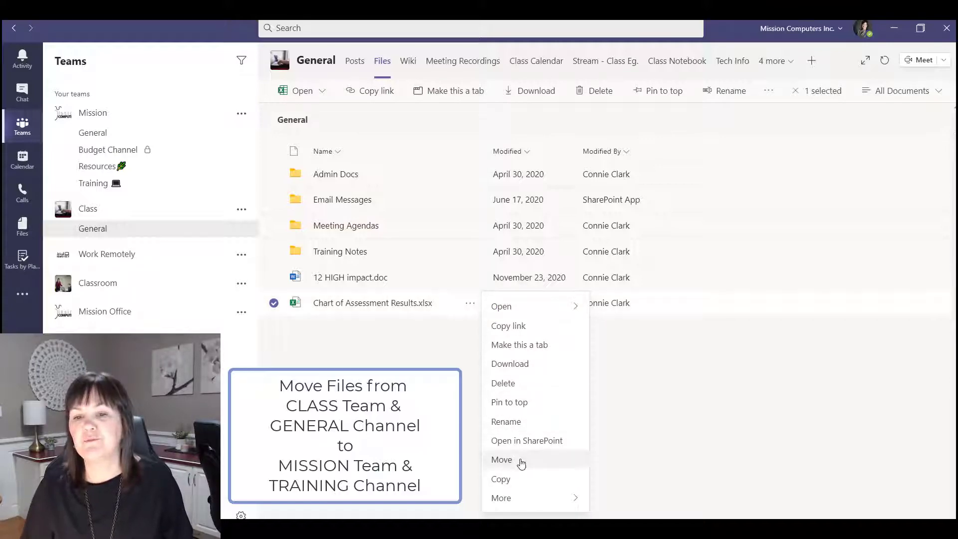
Send the spreadsheet through the Move dialog, up to the teams list, into Mission > Training.
left_click(501, 459)
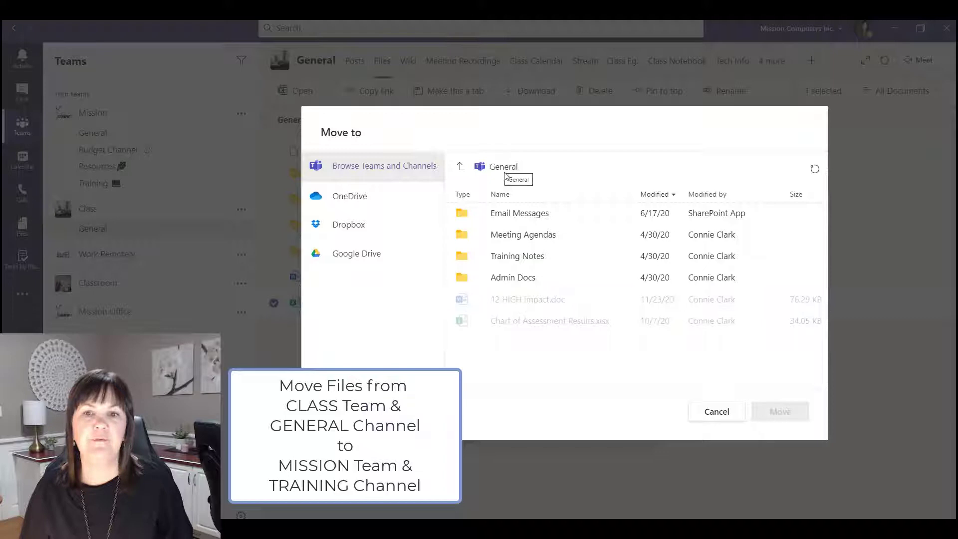
mouse_move(524, 128)
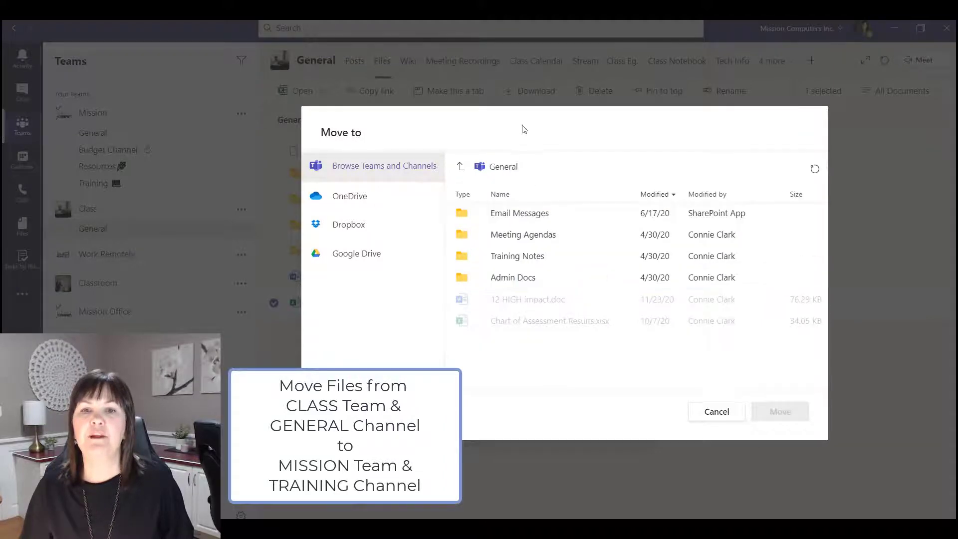
left_click(513, 277)
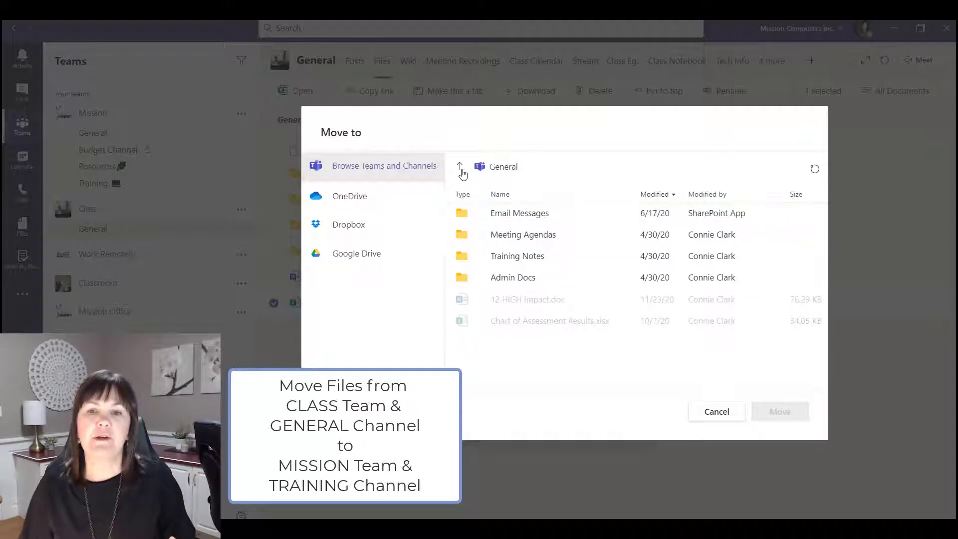
left_click(458, 170)
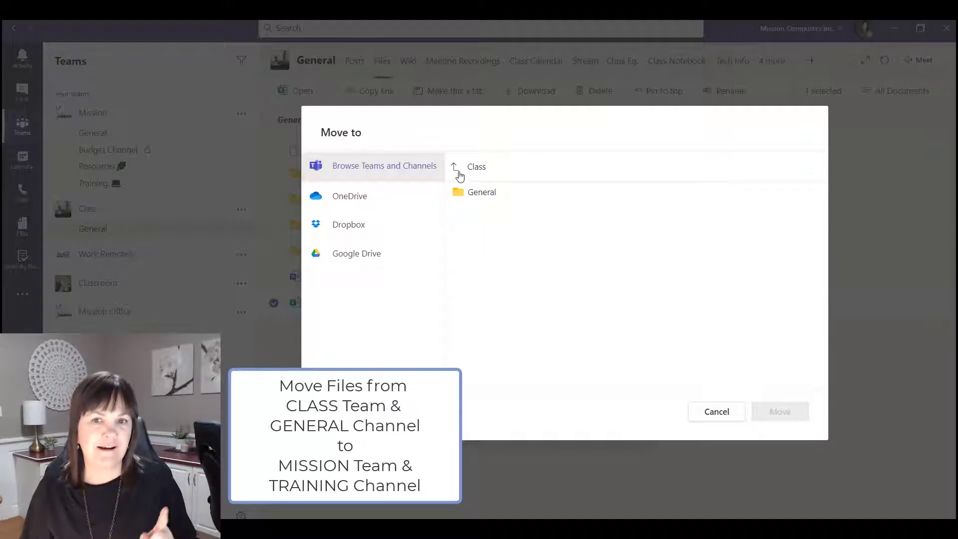
left_click(477, 166)
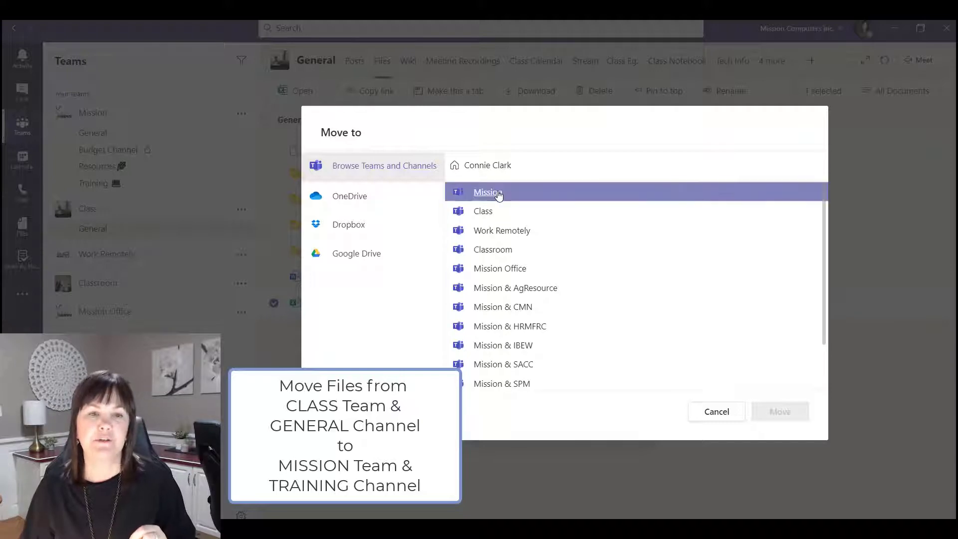
left_click(487, 191)
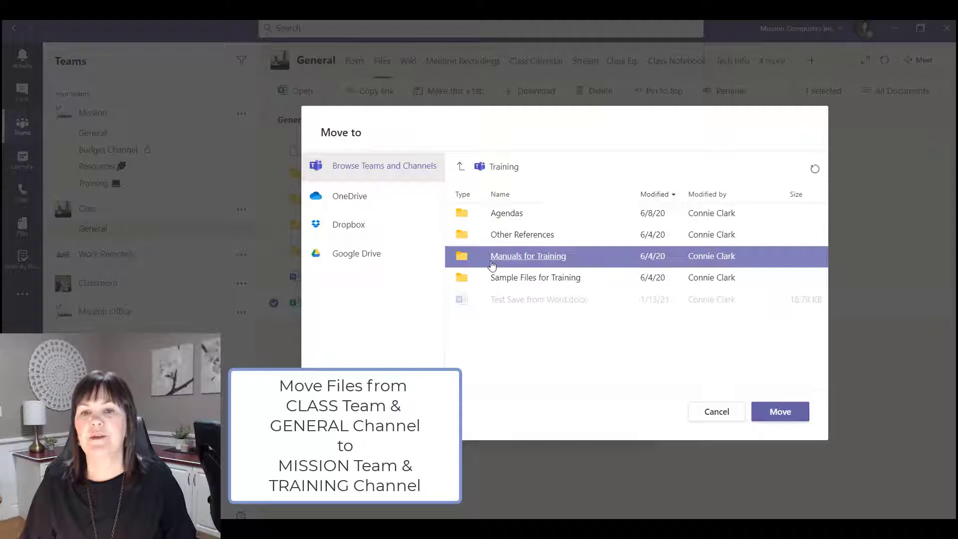
left_click(534, 277)
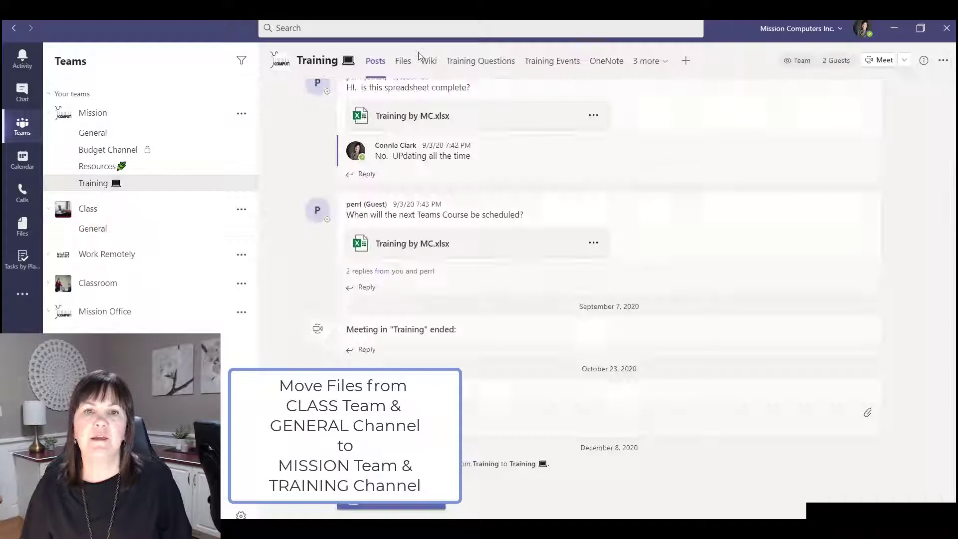
Confirm the spreadsheet appears in Training's files and is gone from Class General's files.
left_click(402, 60)
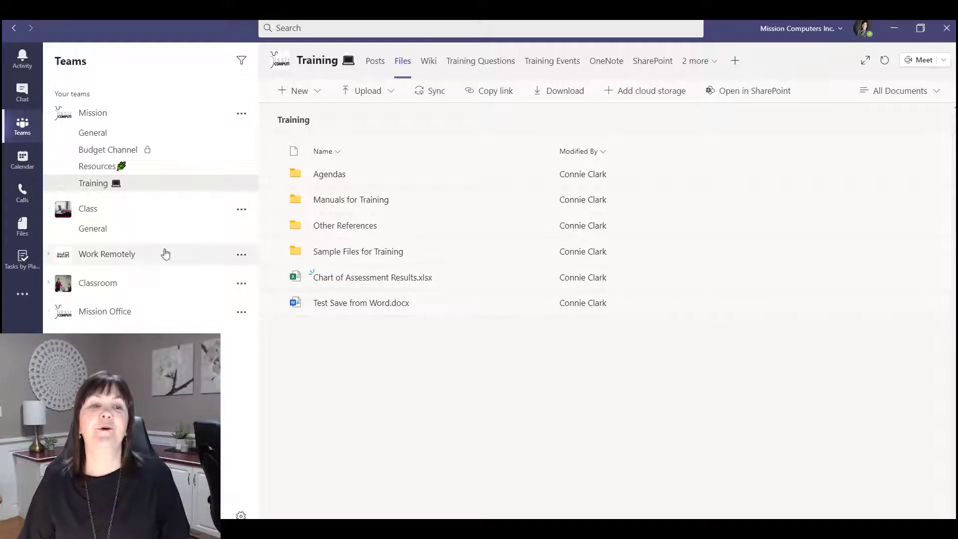
left_click(93, 228)
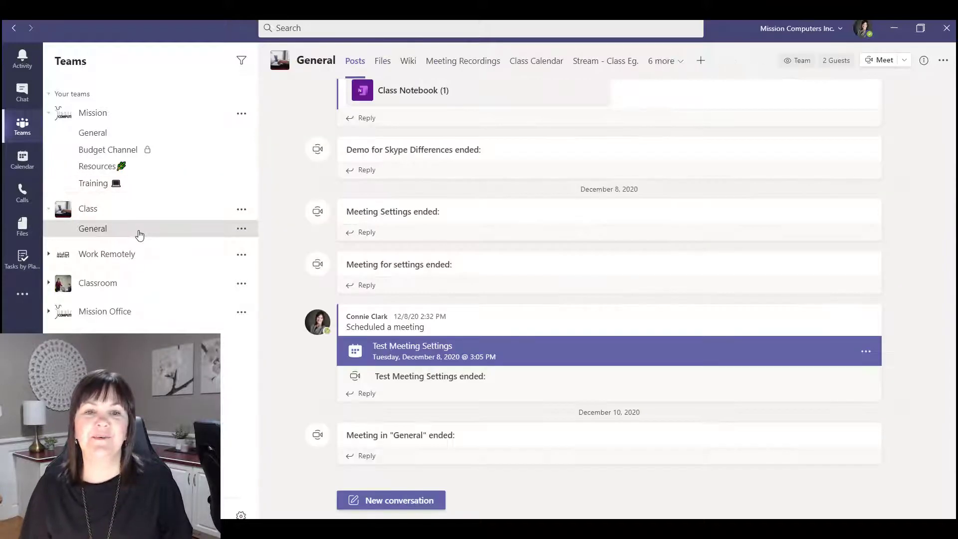
left_click(382, 61)
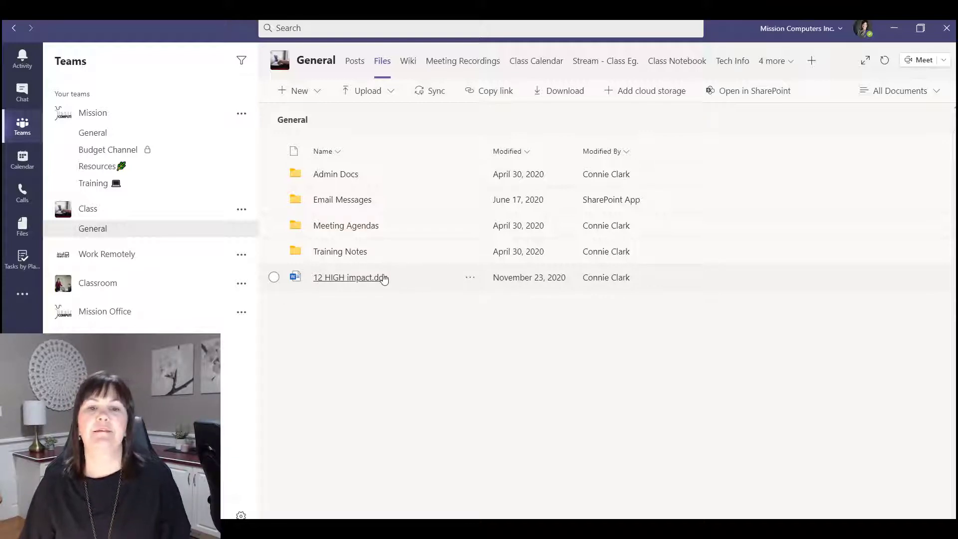
Move 12 HIGH impact.doc into Mission > Training > Other References.
left_click(470, 278)
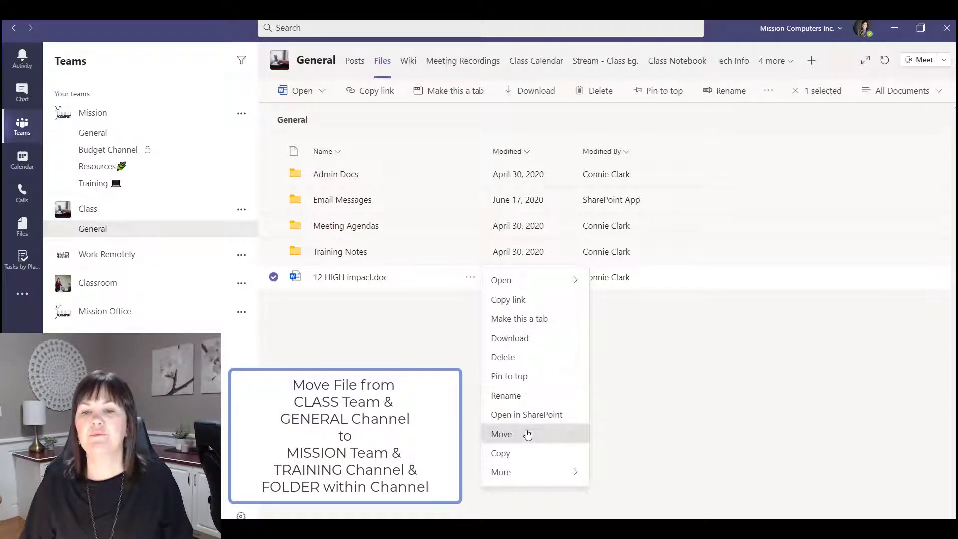
left_click(501, 434)
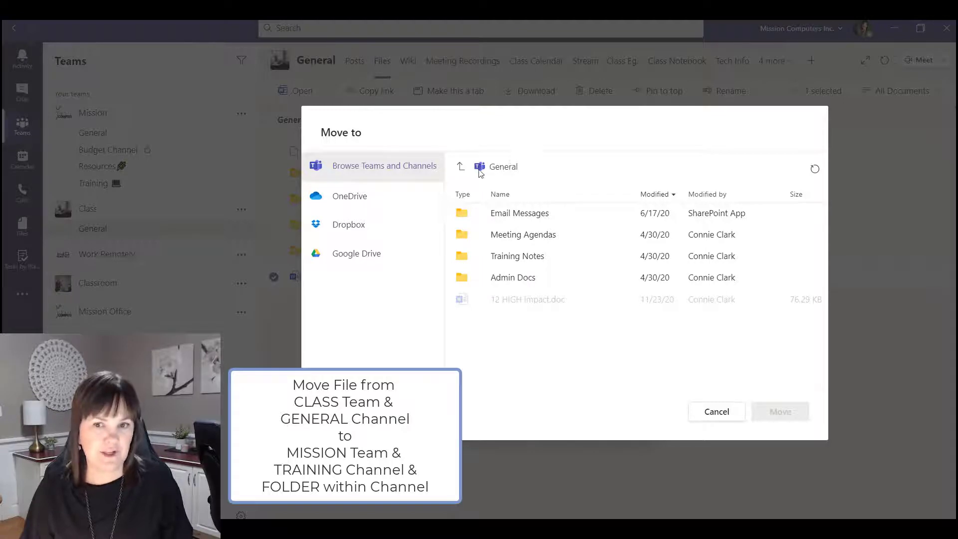
left_click(460, 166)
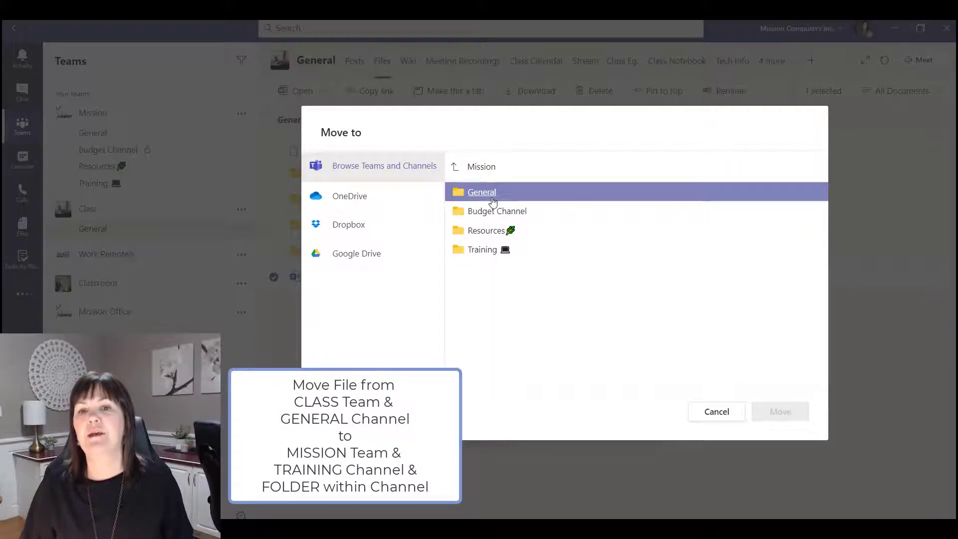
left_click(483, 250)
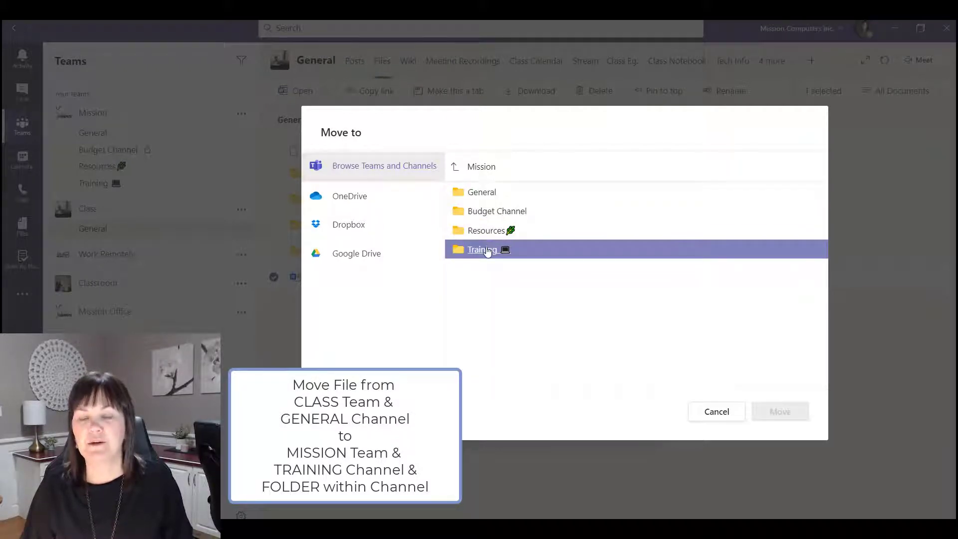
double_click(482, 250)
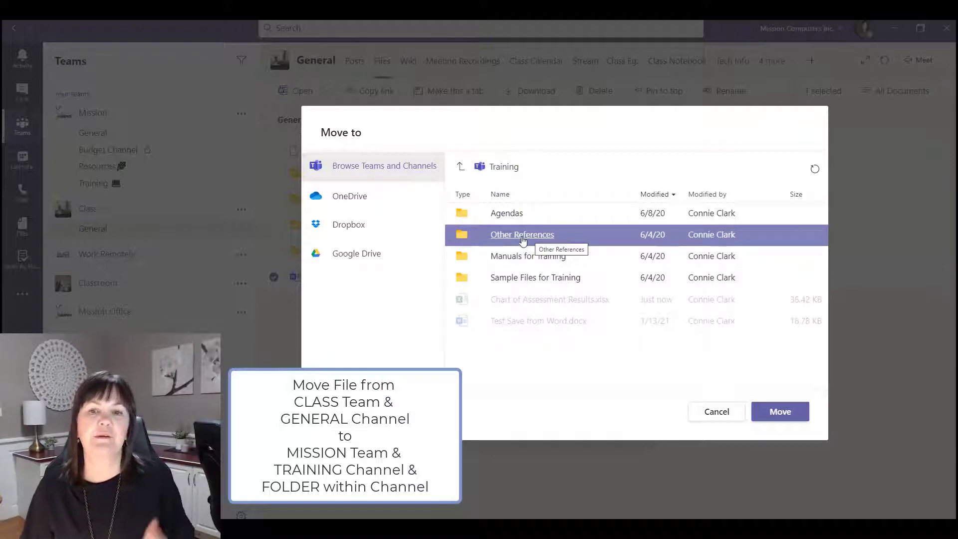
double_click(522, 234)
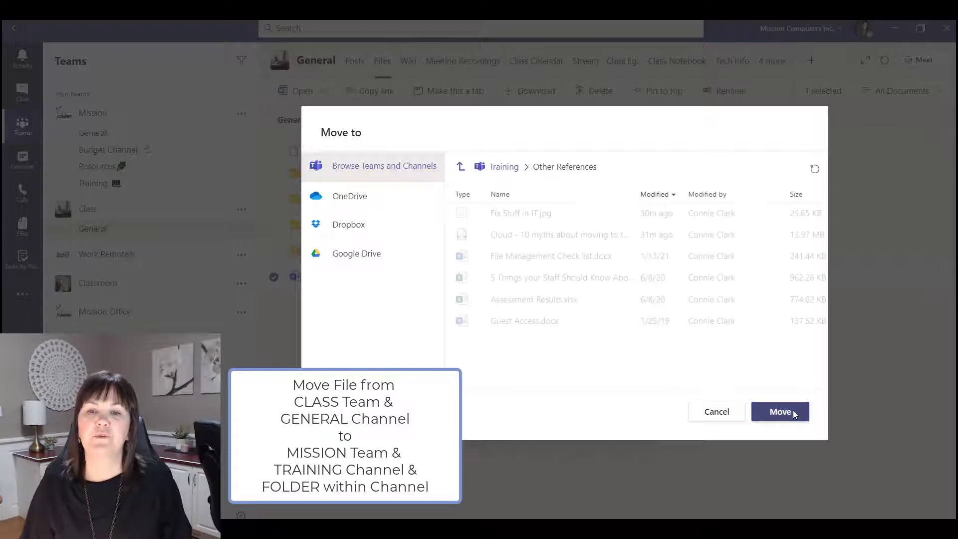
left_click(779, 411)
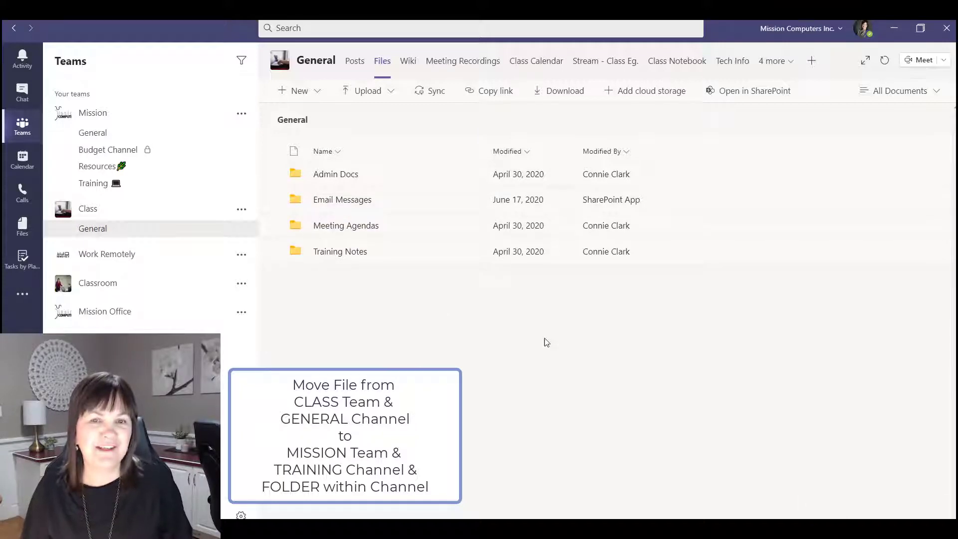
View Training's files, check 12 HIGH impact.doc in Other References, then return to the root.
left_click(93, 184)
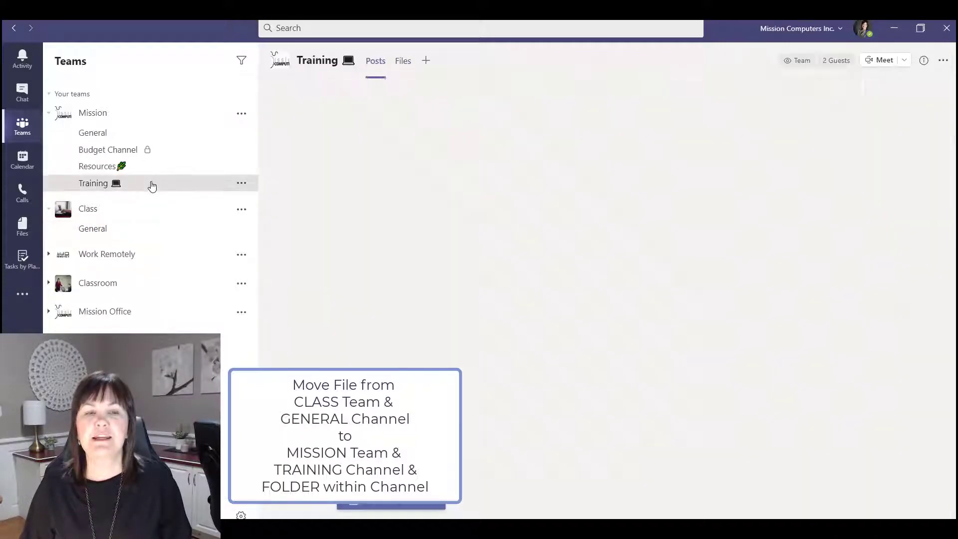
left_click(93, 183)
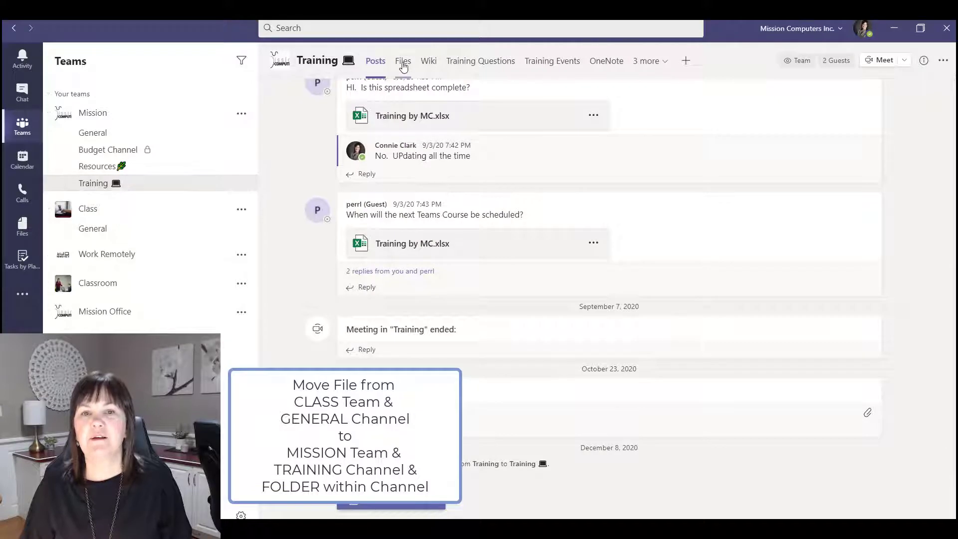
left_click(402, 60)
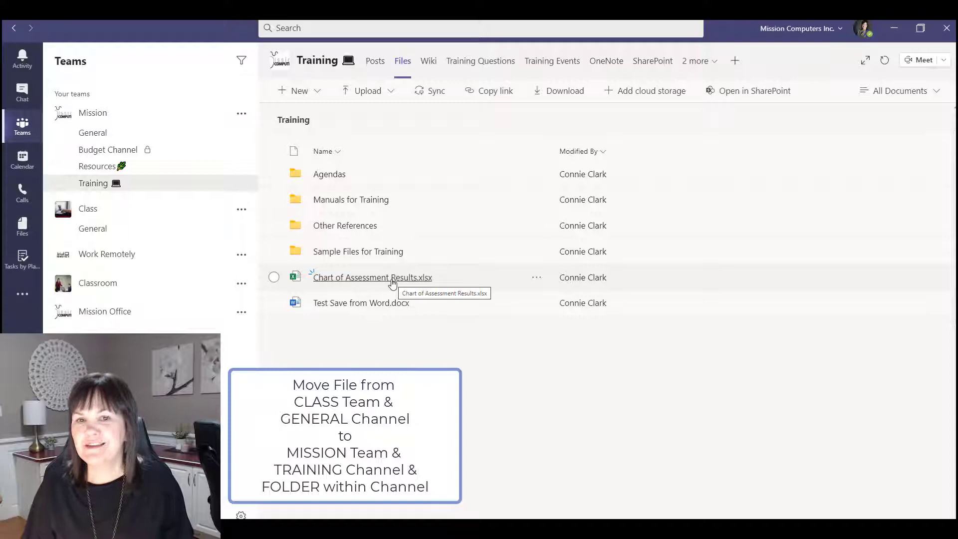
left_click(345, 225)
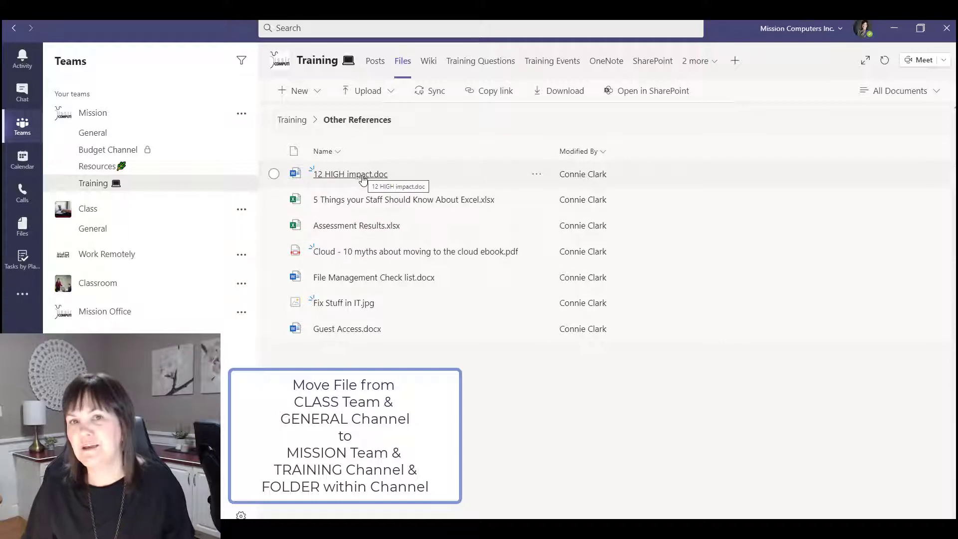
mouse_move(451, 171)
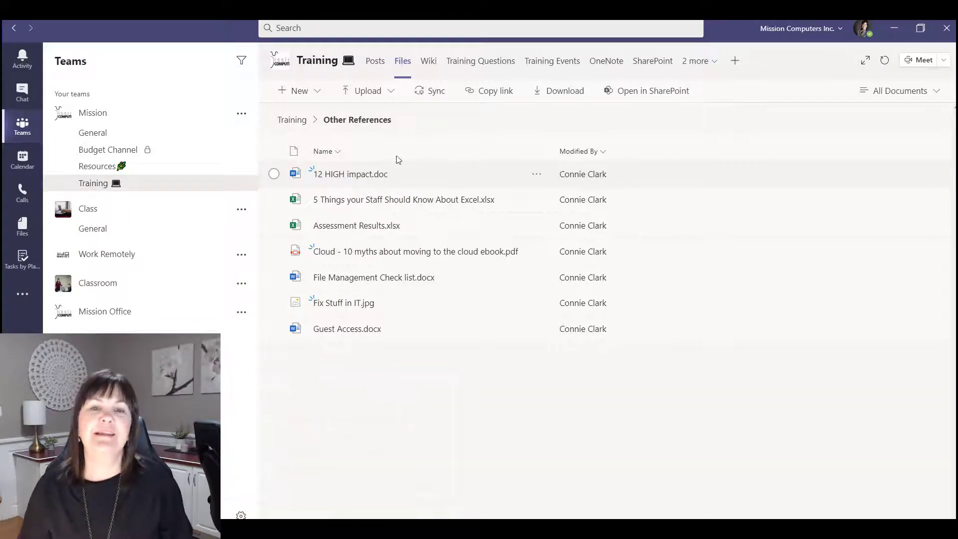
left_click(292, 119)
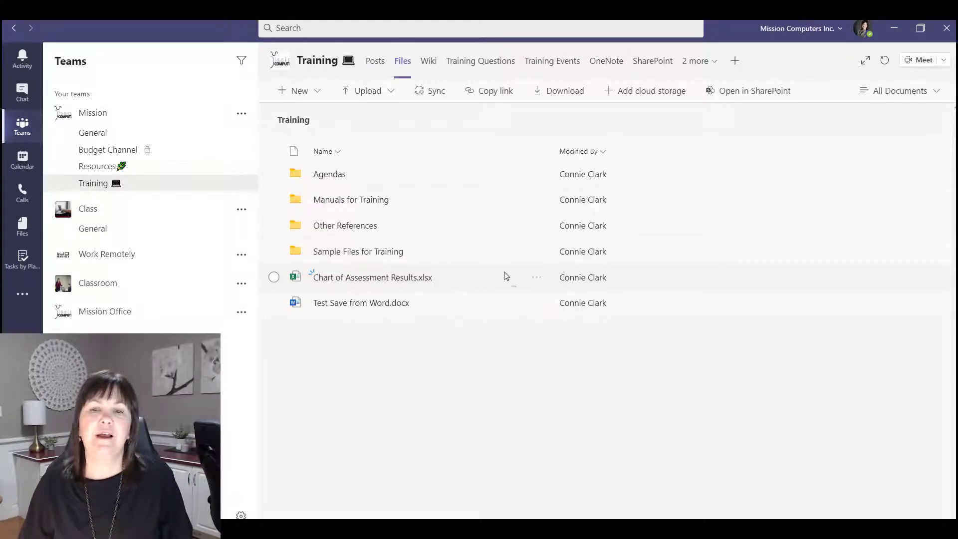
Move Chart of Assessment Results.xlsx into Agendas and open Agendas to verify it.
left_click(536, 277)
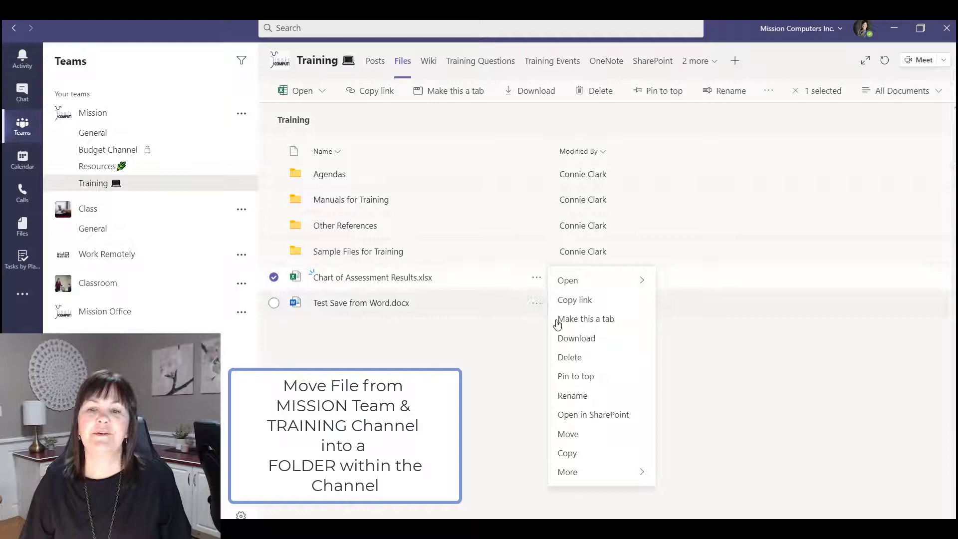
left_click(568, 419)
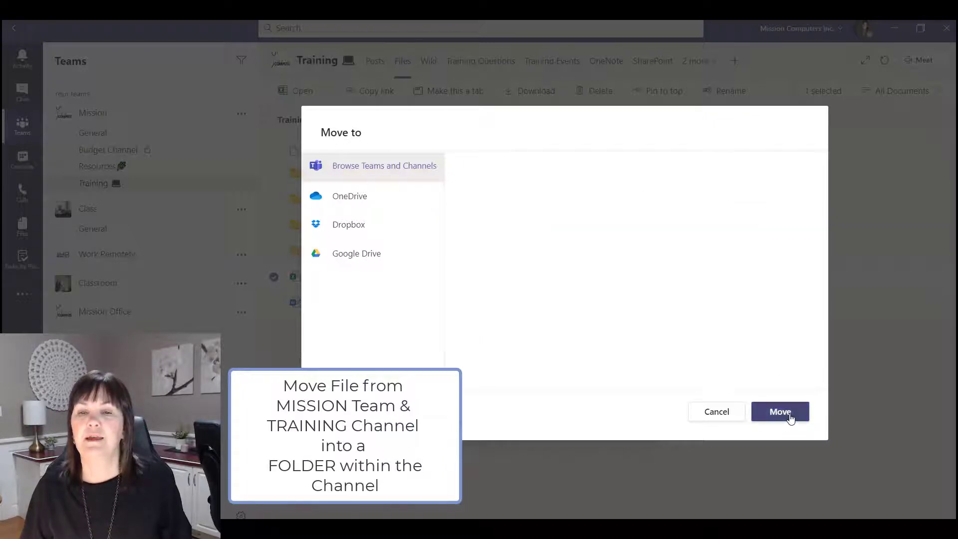
left_click(779, 412)
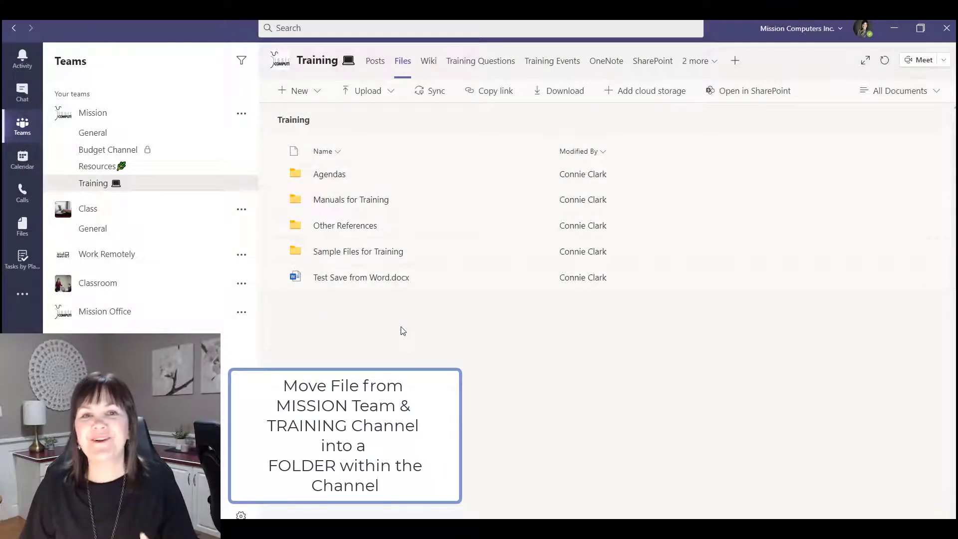
mouse_move(358, 251)
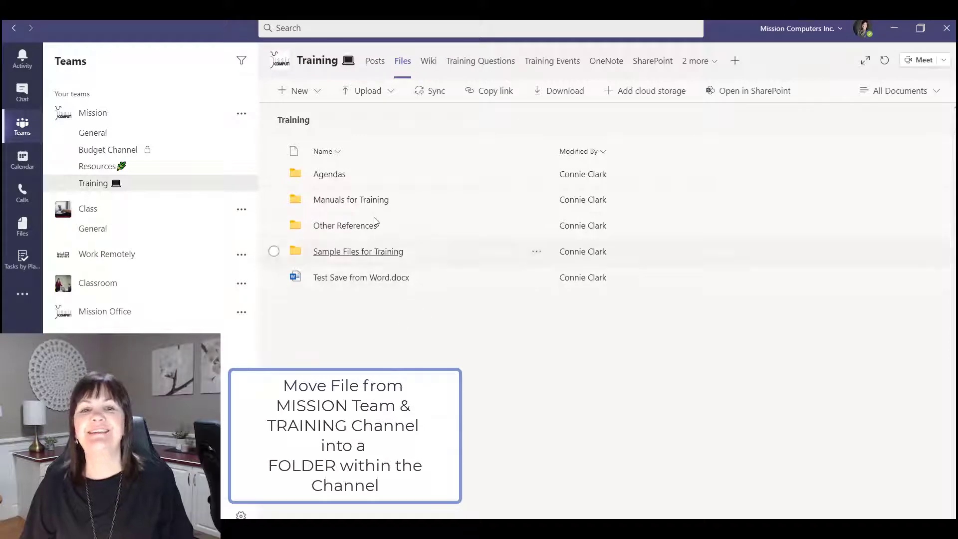
double_click(329, 173)
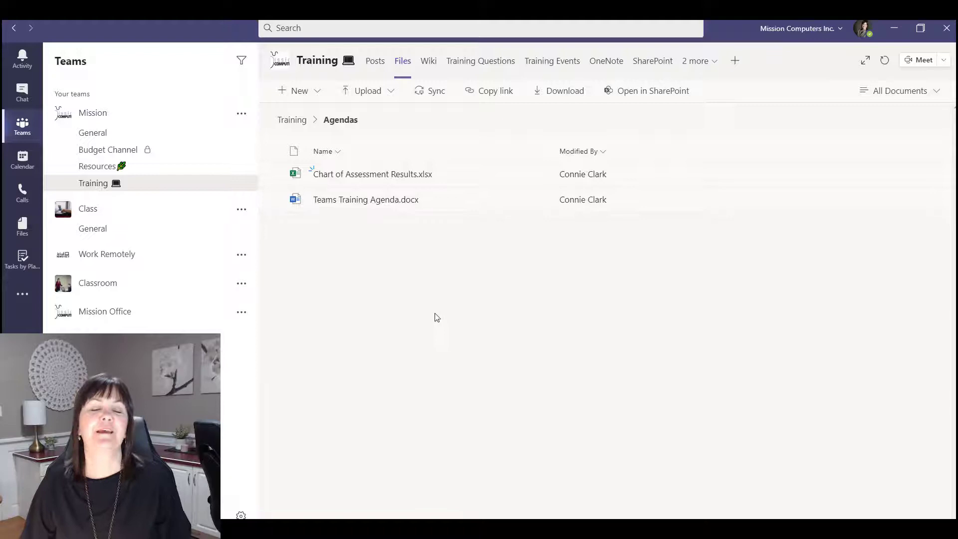
View Class General's posts, then its files: Admin Docs, Email Messages, Meeting Agendas, Training Notes.
left_click(93, 228)
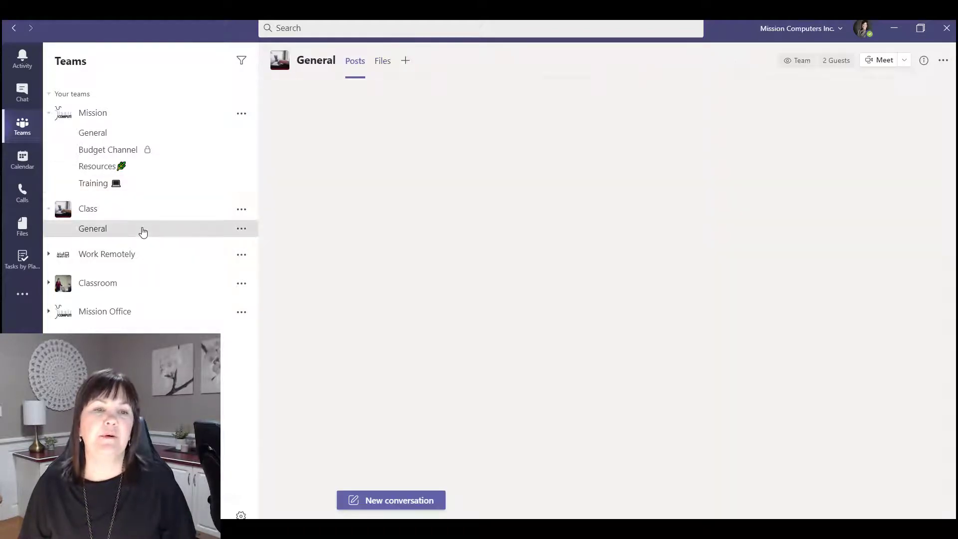
left_click(93, 228)
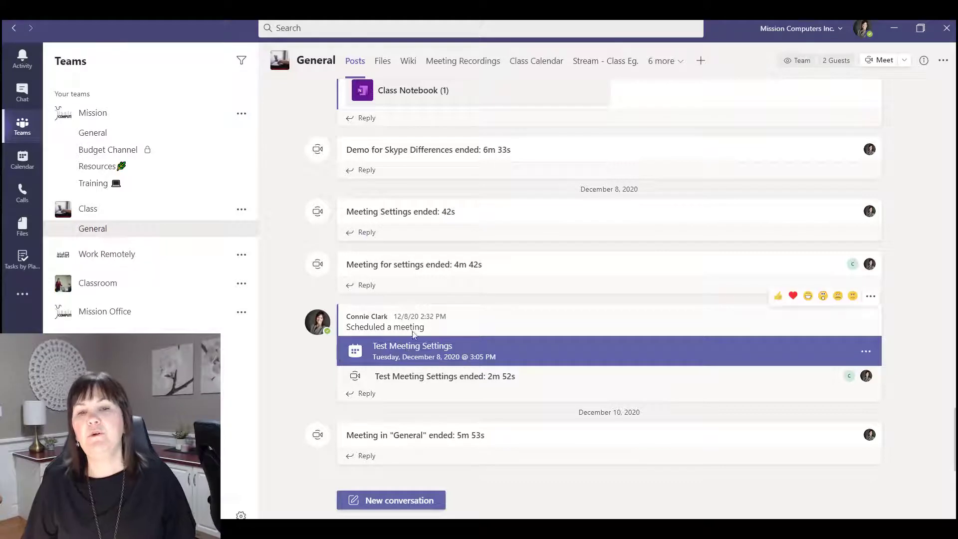
left_click(391, 500)
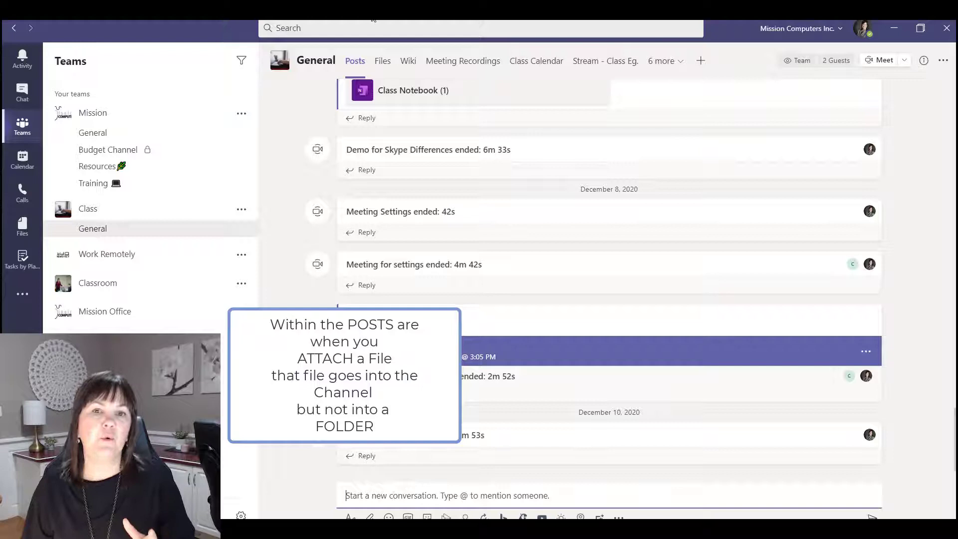
left_click(382, 61)
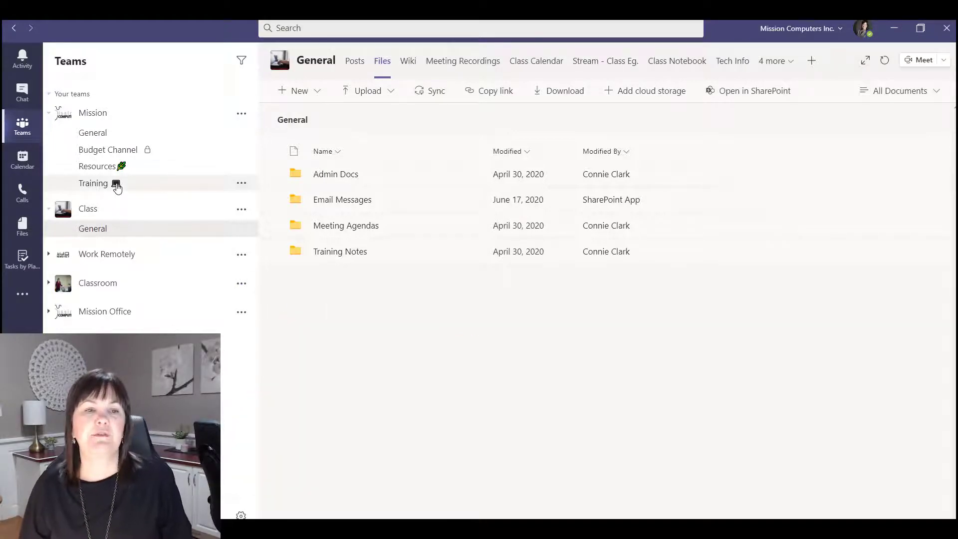
Select Assessment Results.xlsx and File Management Check list.docx in Other References for moving.
left_click(93, 183)
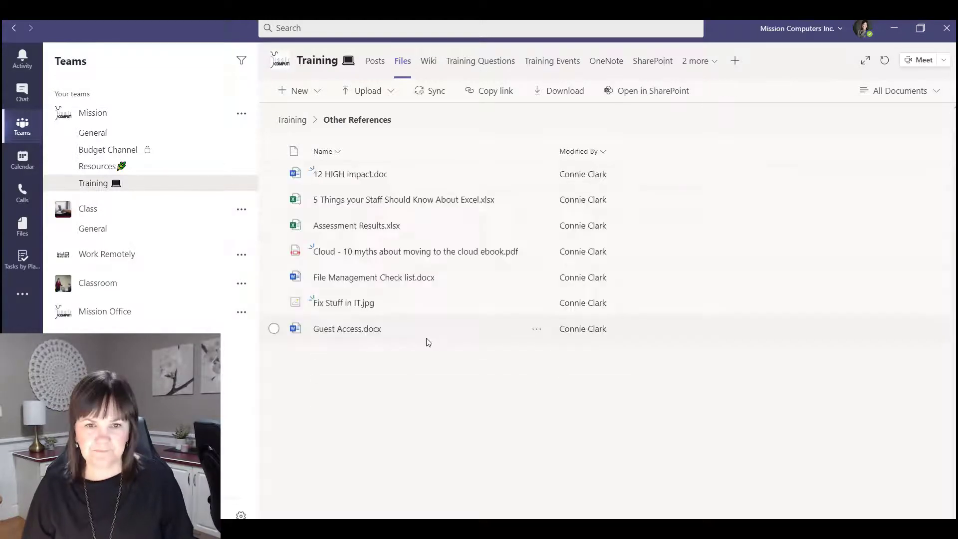
mouse_move(429, 234)
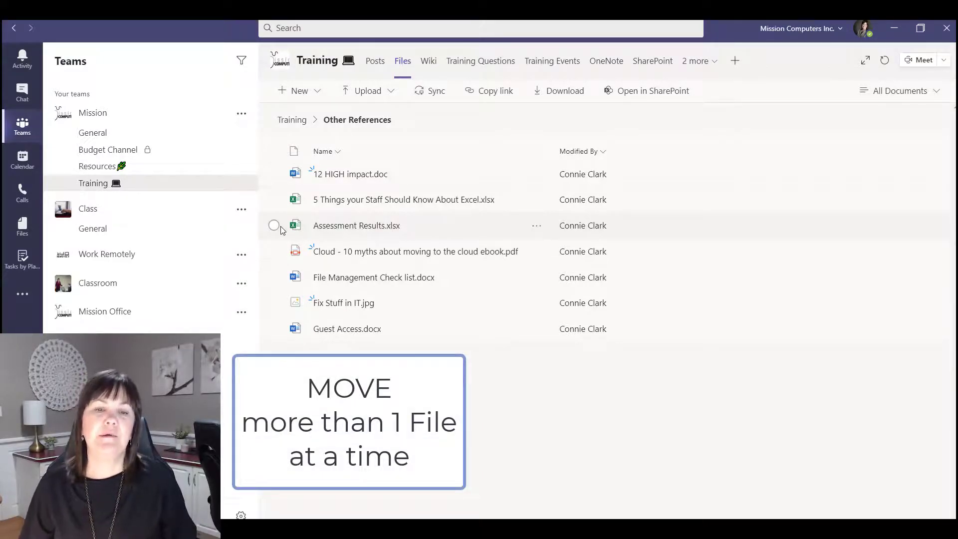
left_click(274, 225)
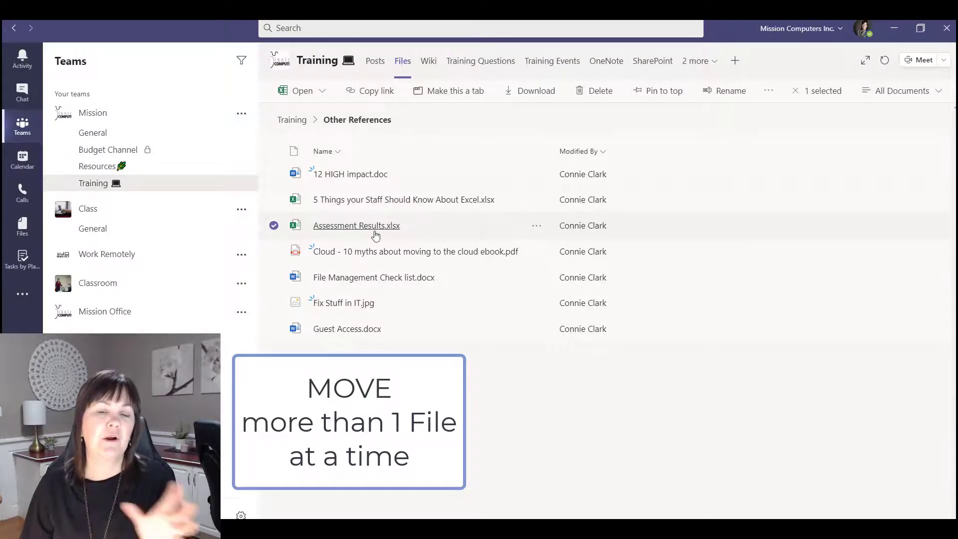
mouse_move(274, 280)
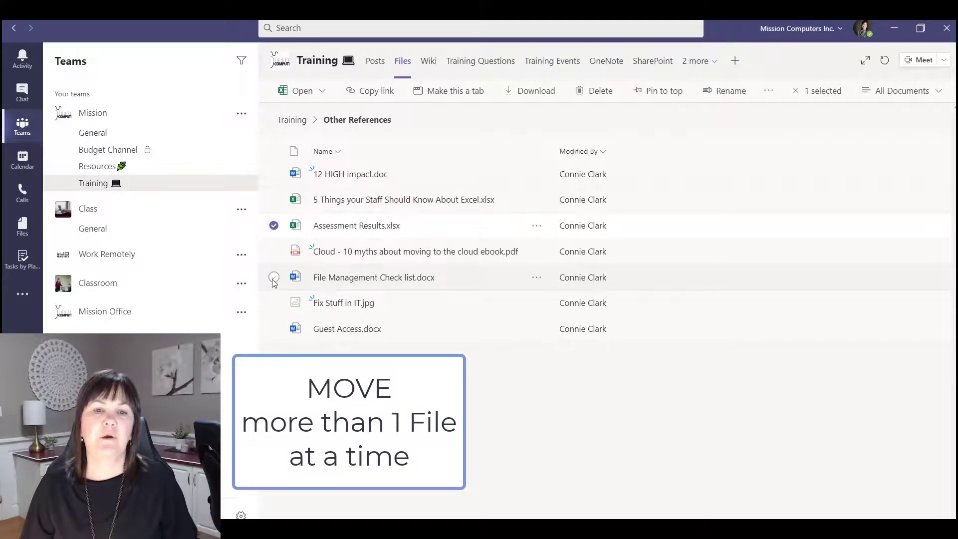
left_click(273, 277)
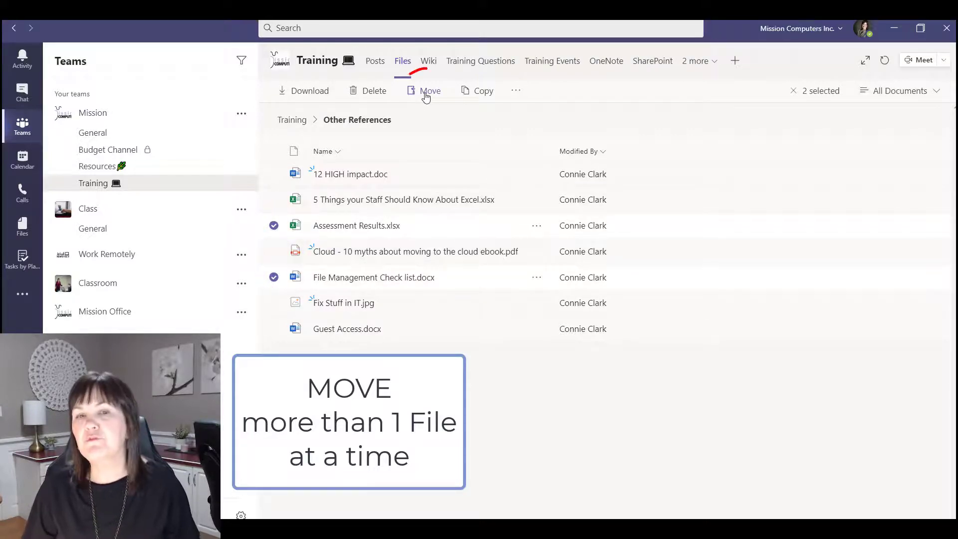
left_click(430, 91)
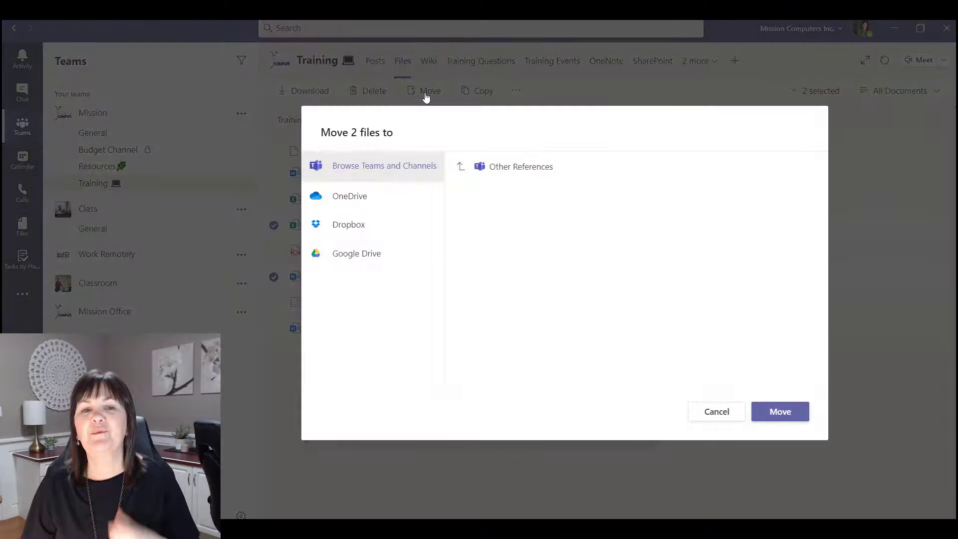
Browse up to Resources, pick the Program Information folder, and confirm moving both files.
left_click(520, 166)
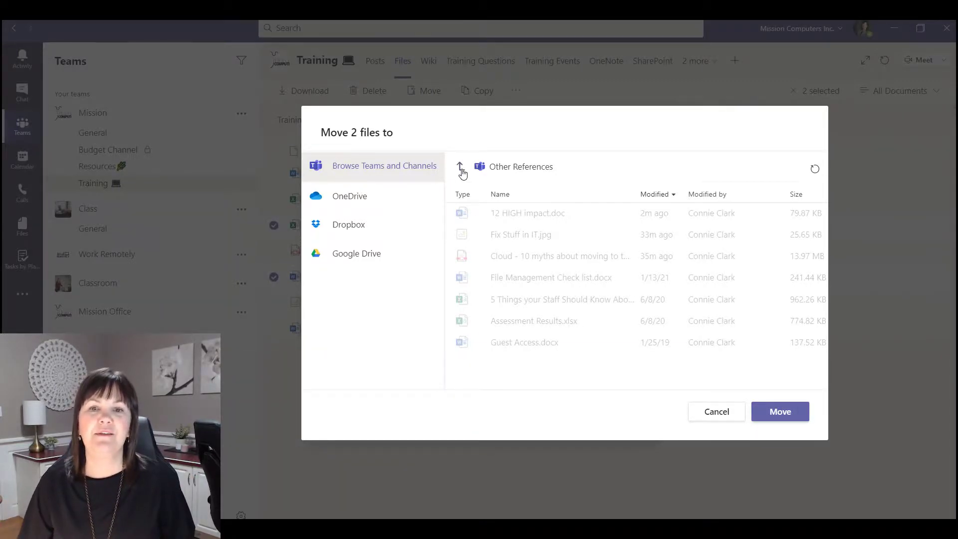
left_click(460, 168)
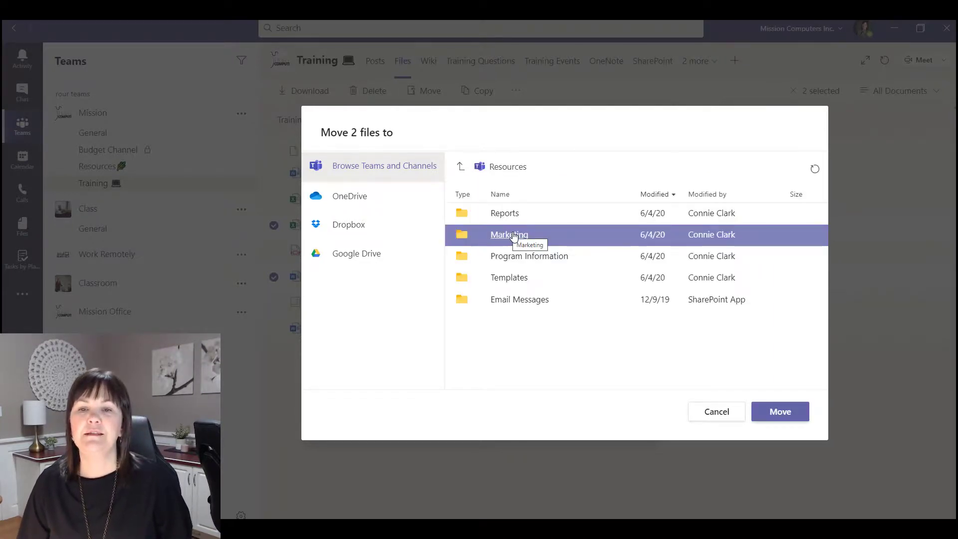
left_click(529, 256)
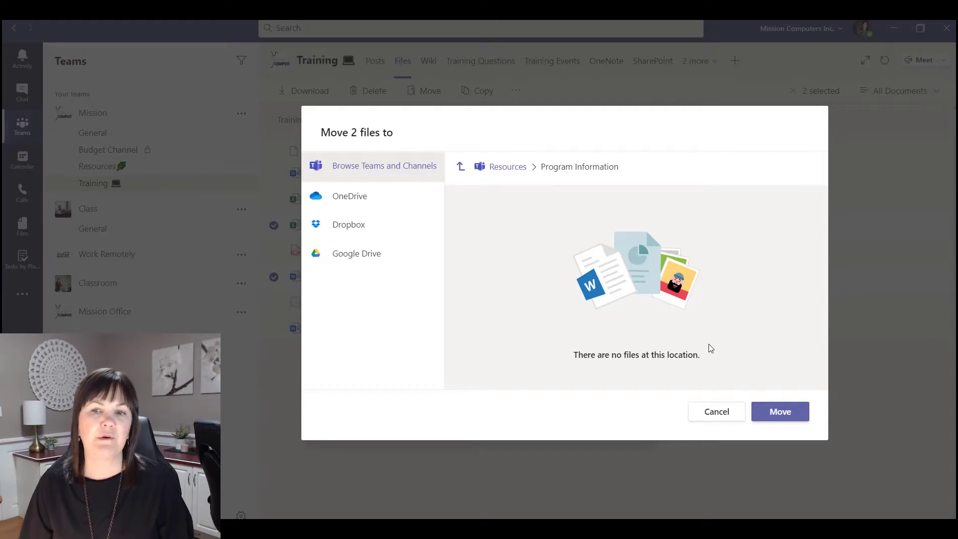
left_click(780, 411)
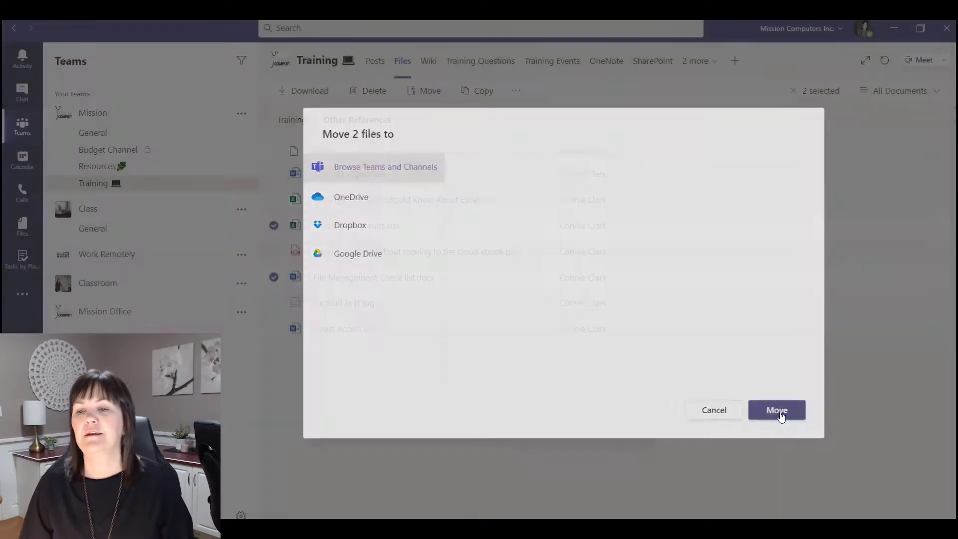
left_click(777, 410)
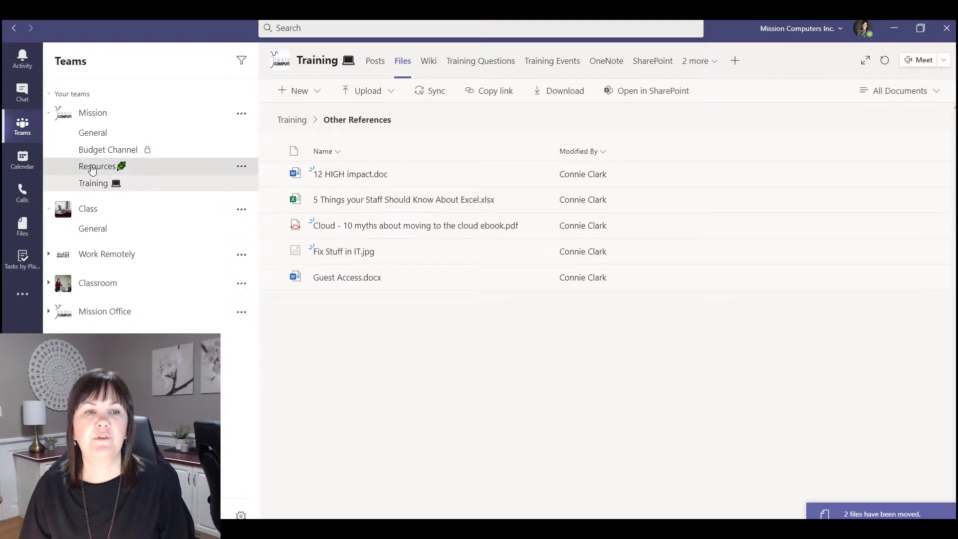
Open the Mission team's Resources channel and view its Files tab.
left_click(96, 166)
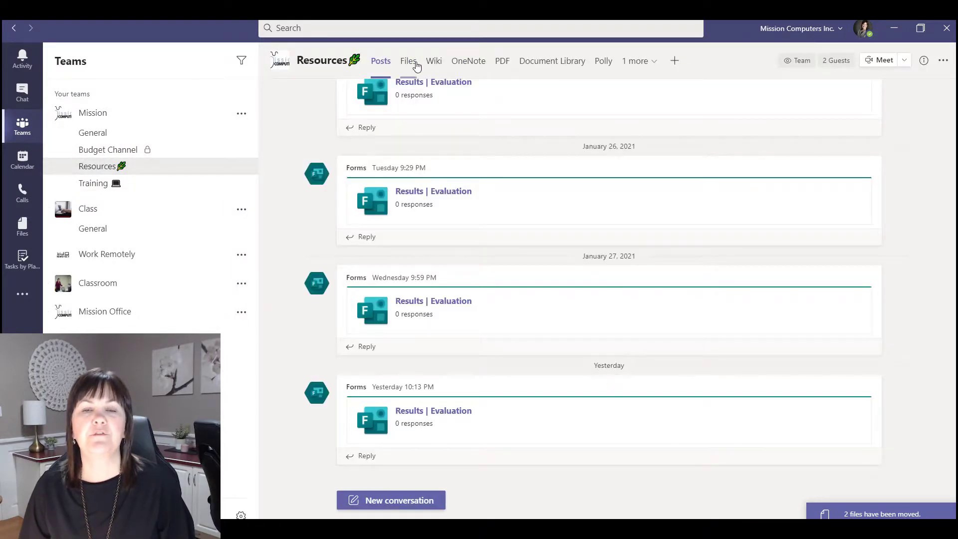
left_click(408, 60)
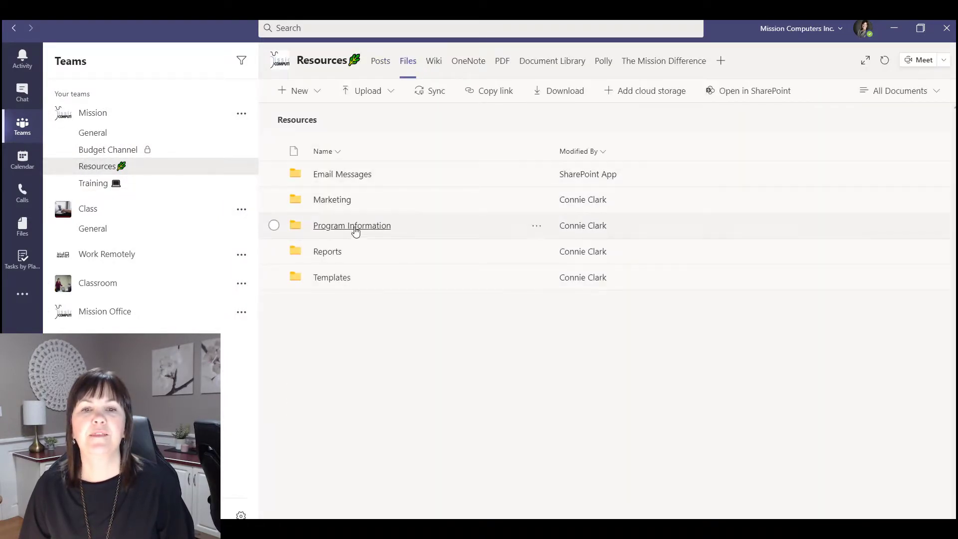